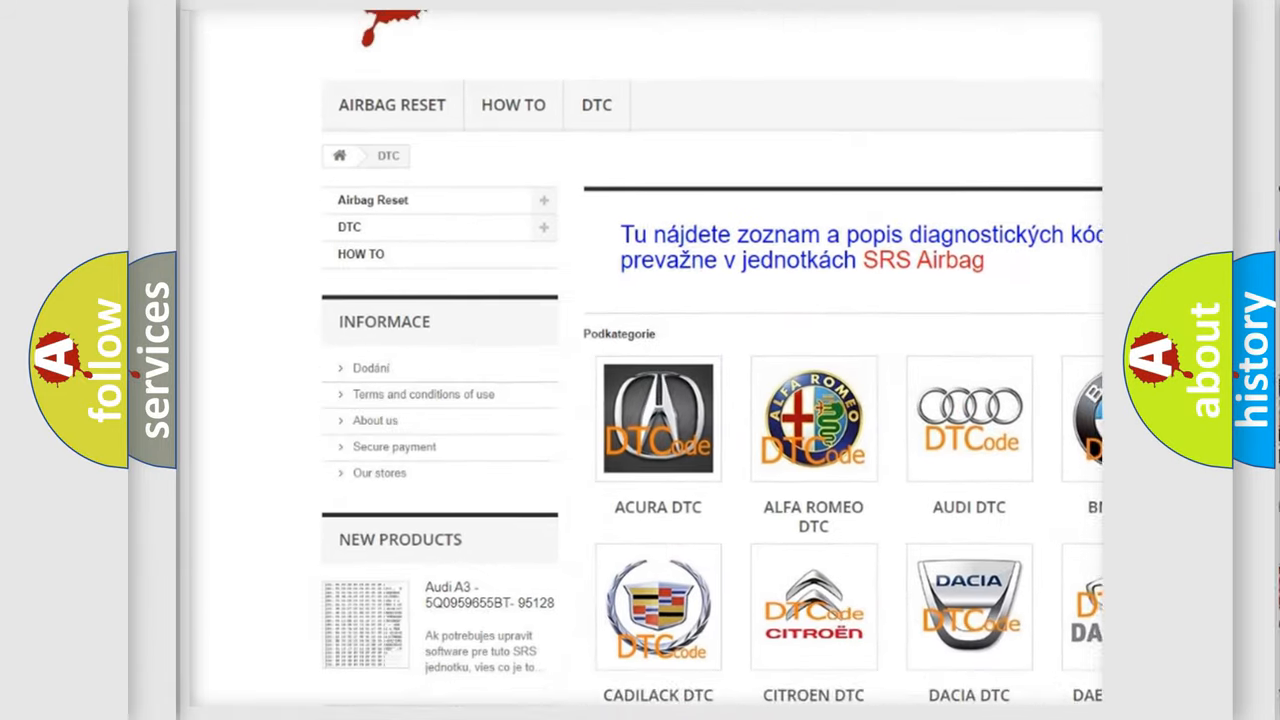
scroll(down, 3)
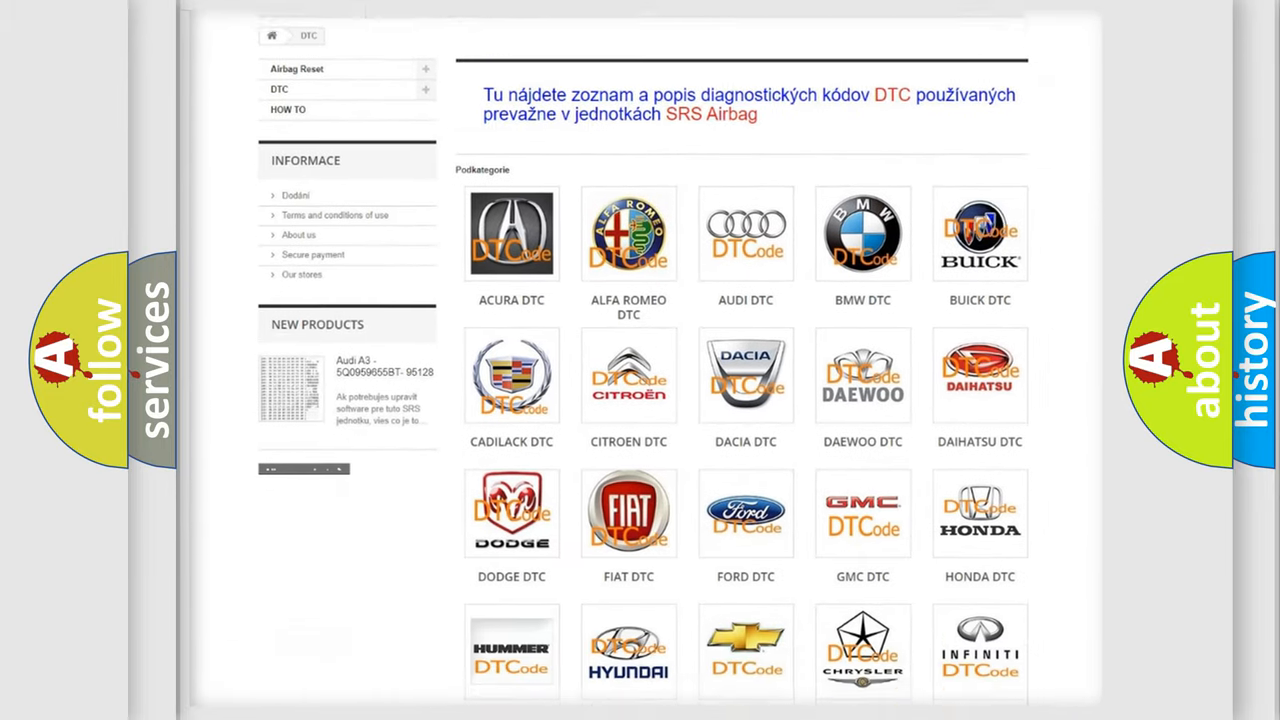
scroll(down, 3)
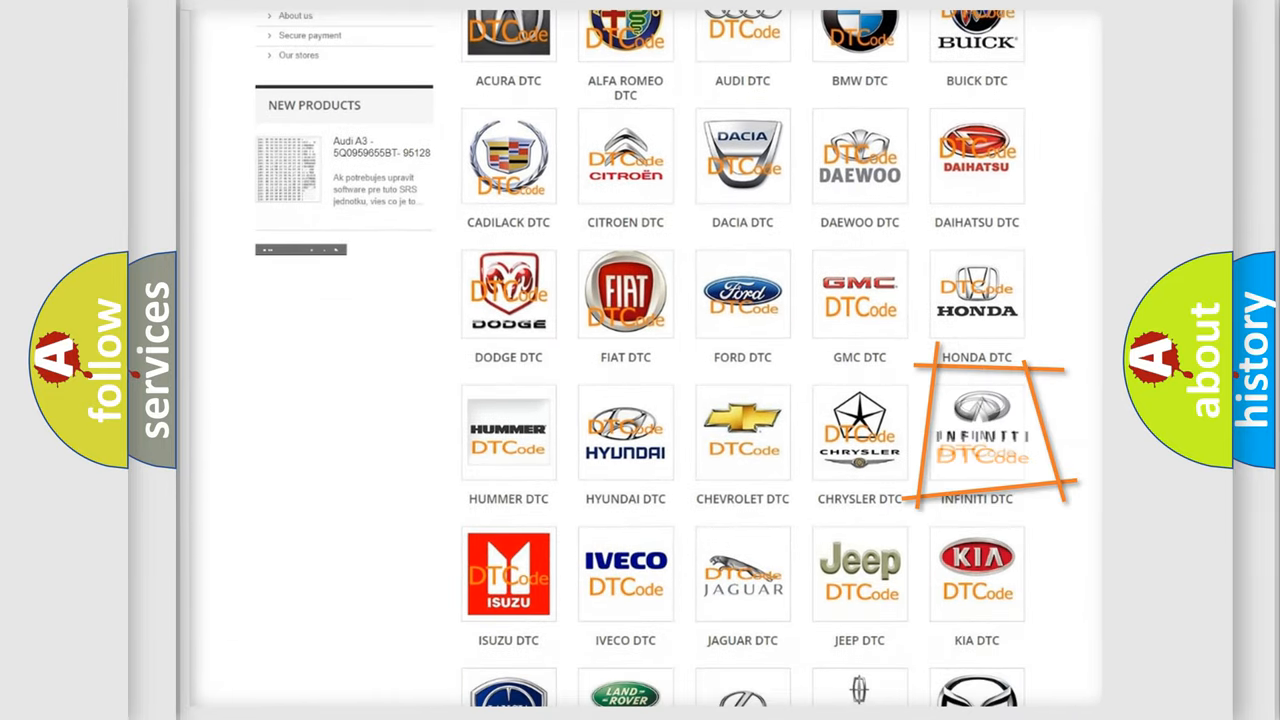